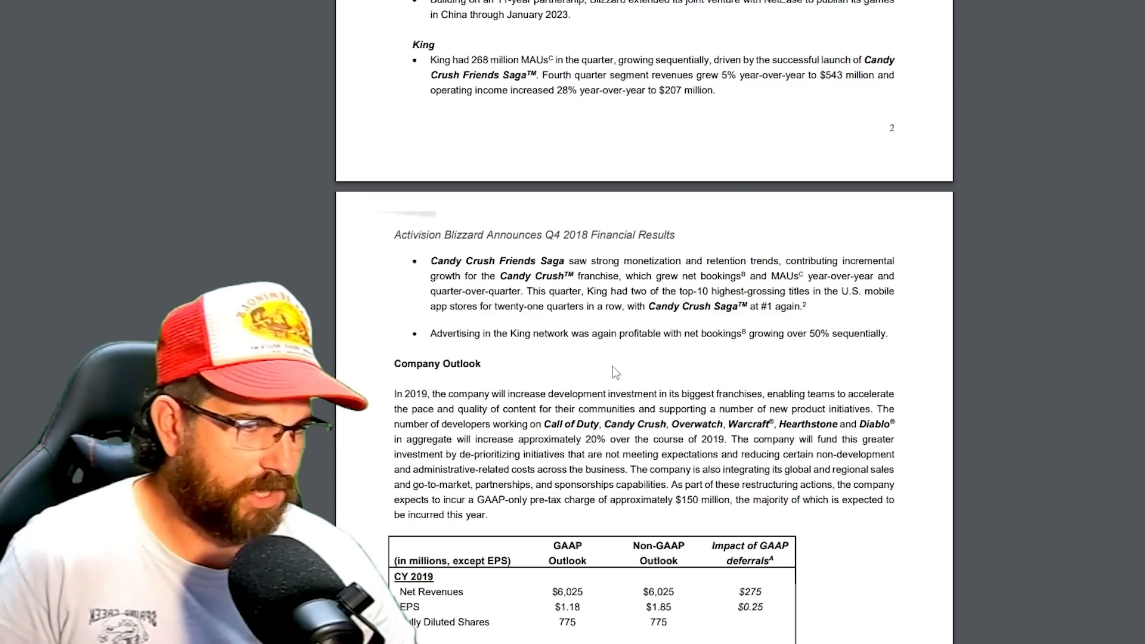
{"action": "mouse_move", "coordinate": [881, 281]}
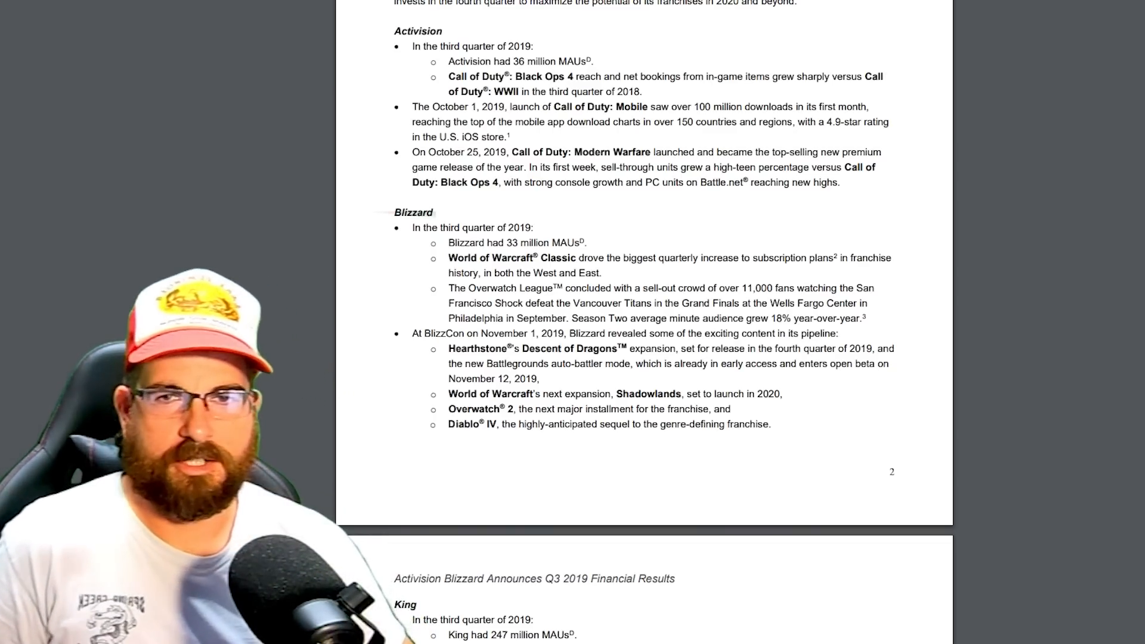
{"action": "scroll", "scroll_direction": "down", "scroll_amount": 3}
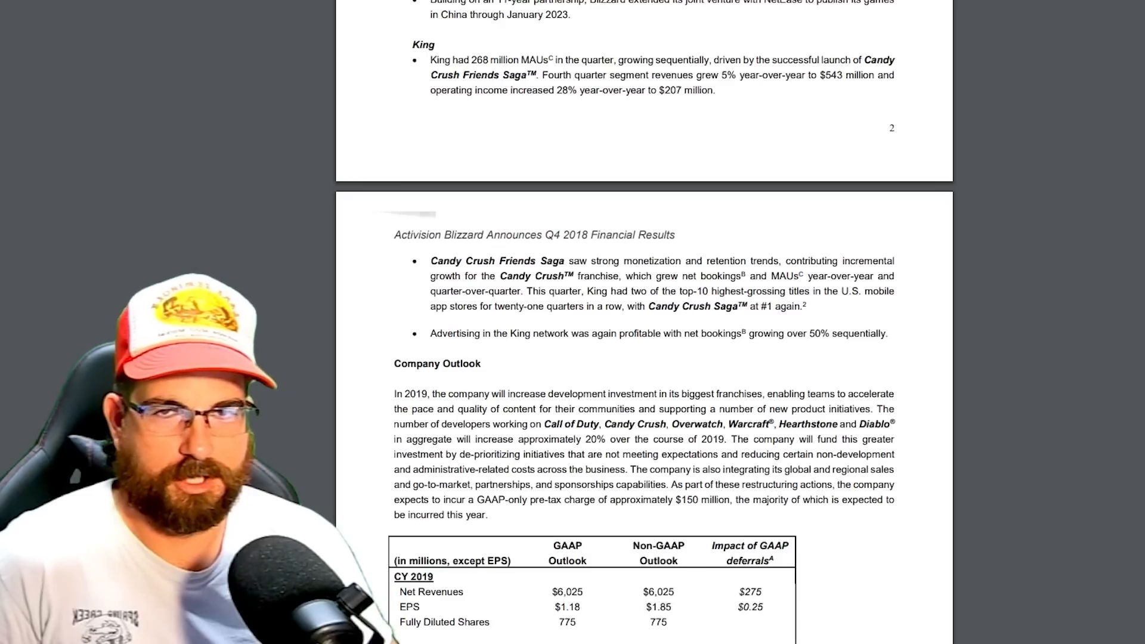
{"action": "scroll", "scroll_direction": "down", "scroll_amount": 3}
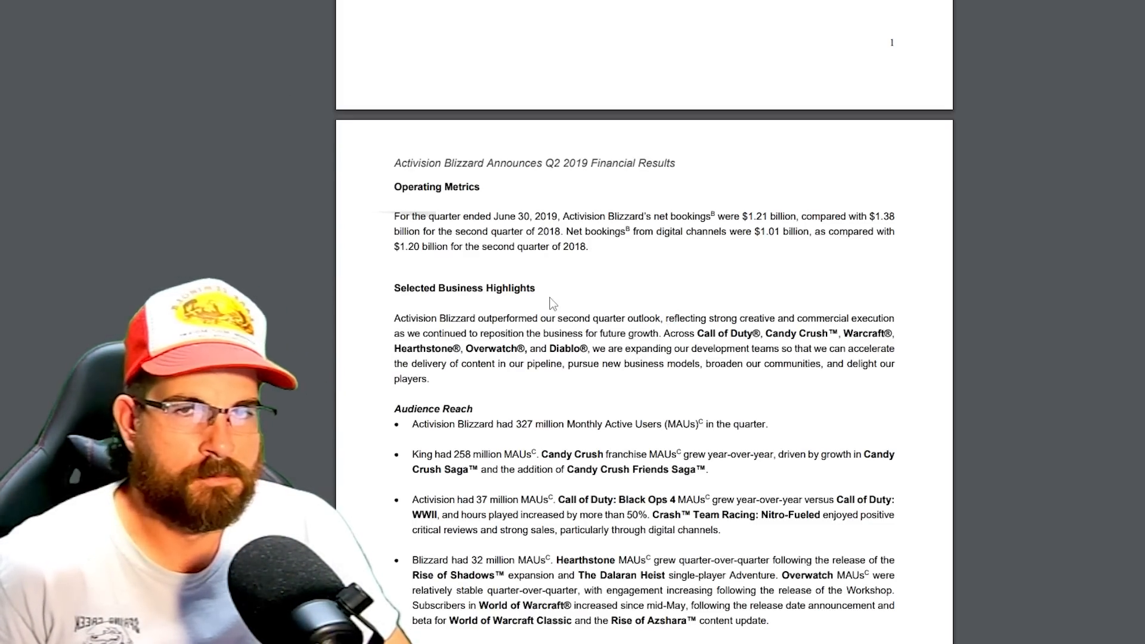
{"action": "mouse_move", "coordinate": [556, 283]}
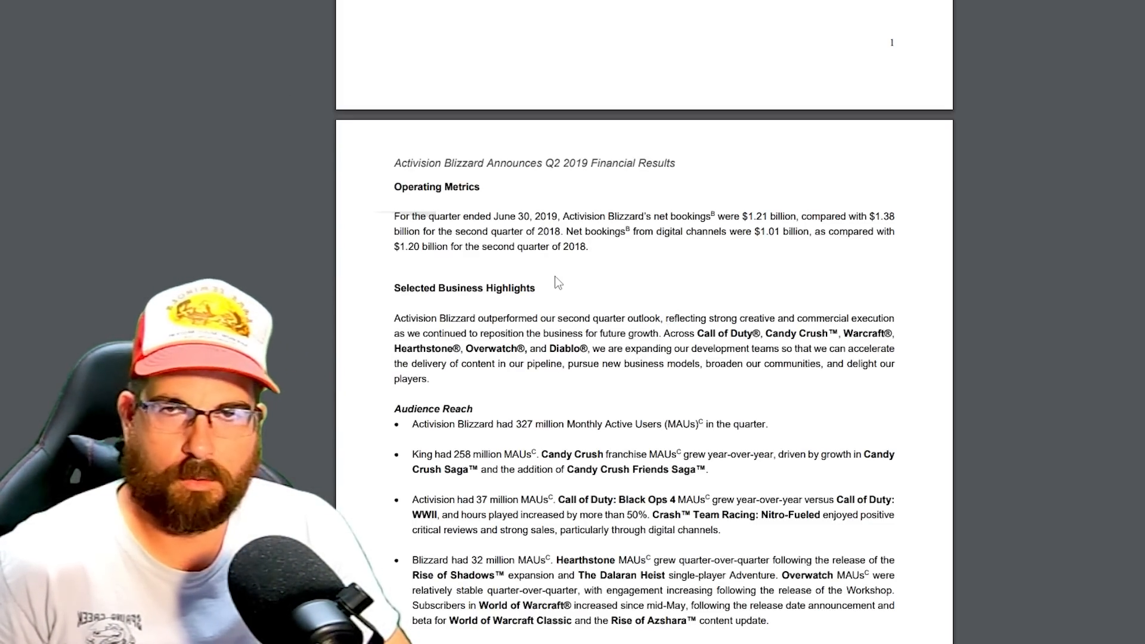
{"action": "mouse_move", "coordinate": [679, 335]}
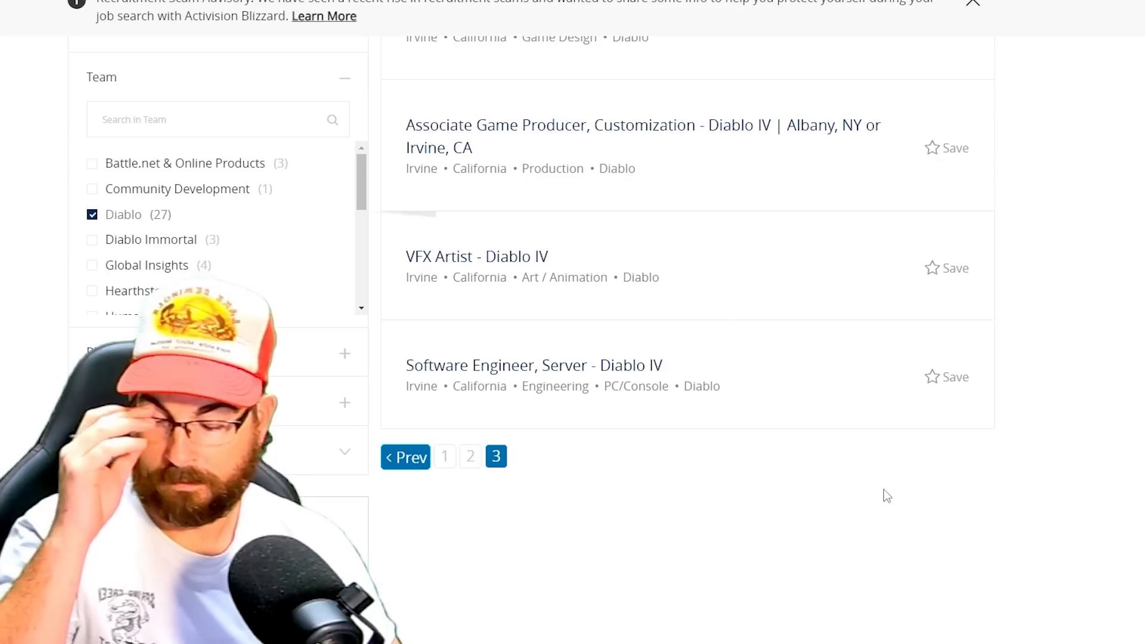
{"action": "scroll", "scroll_direction": "up", "scroll_amount": 3}
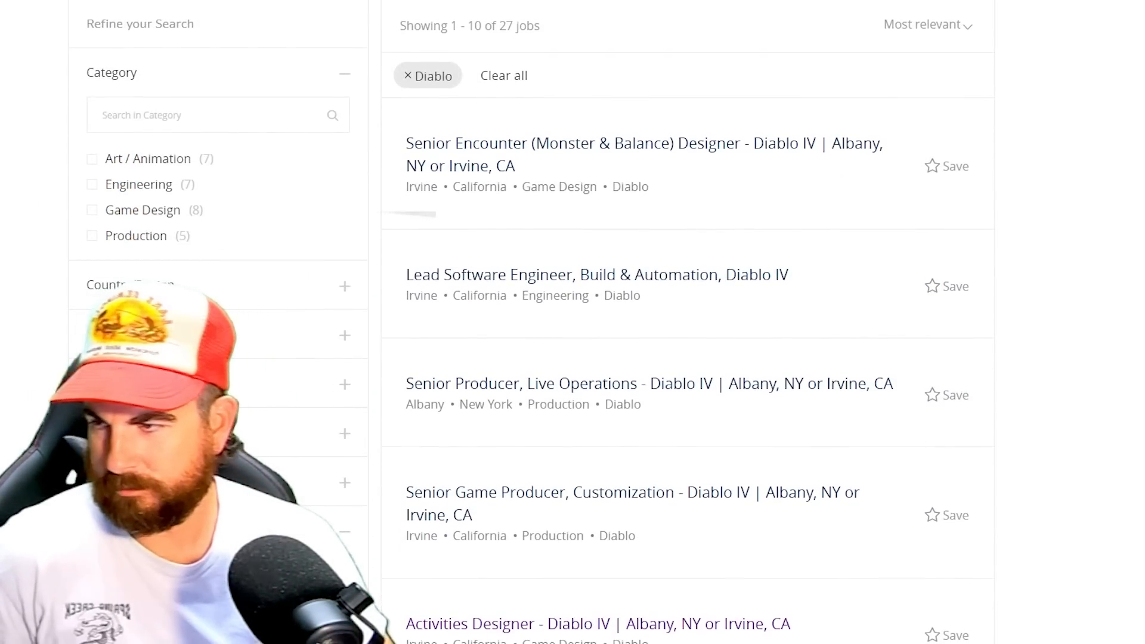
{"action": "scroll", "scroll_direction": "down", "scroll_amount": 3}
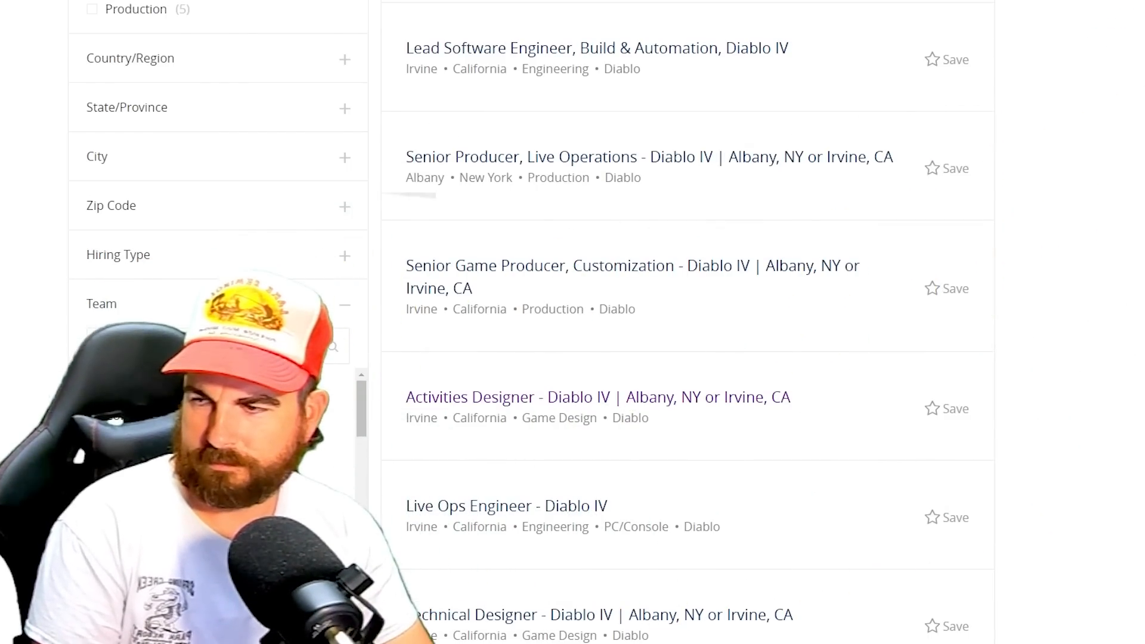
{"action": "scroll", "scroll_direction": "up", "scroll_amount": 3}
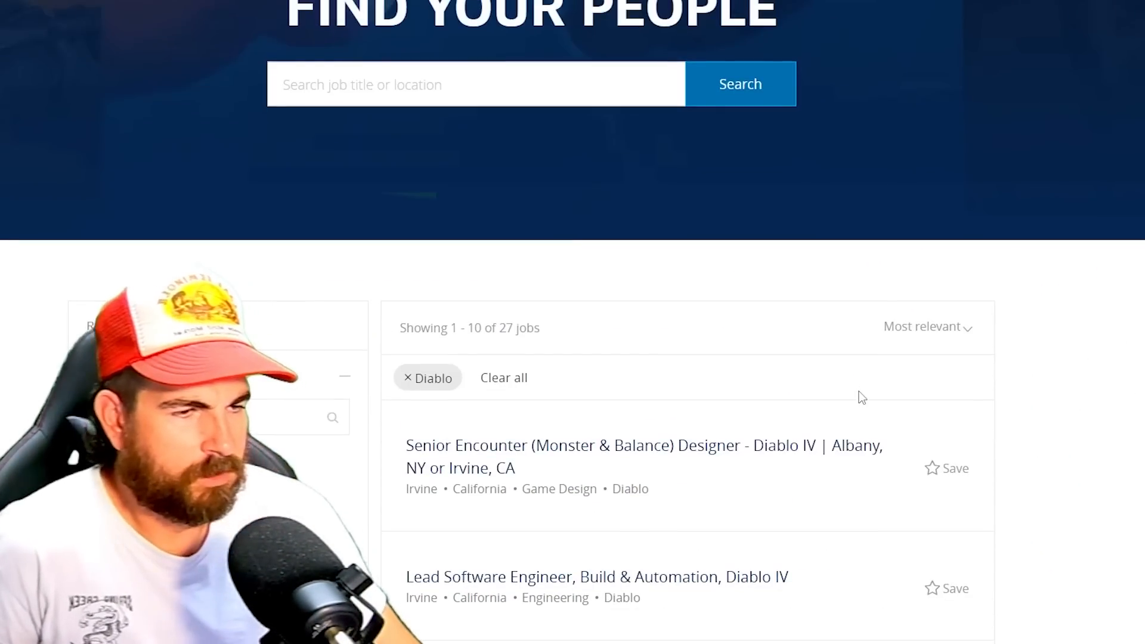
{"action": "scroll", "scroll_direction": "down", "scroll_amount": 3}
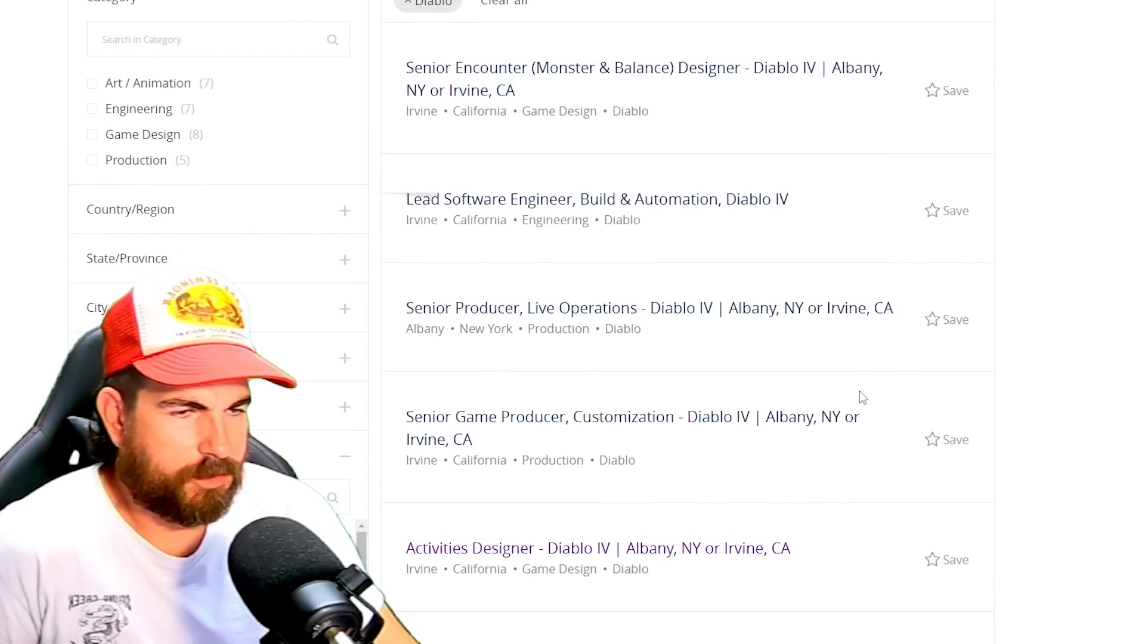
{"action": "mouse_move", "coordinate": [467, 419]}
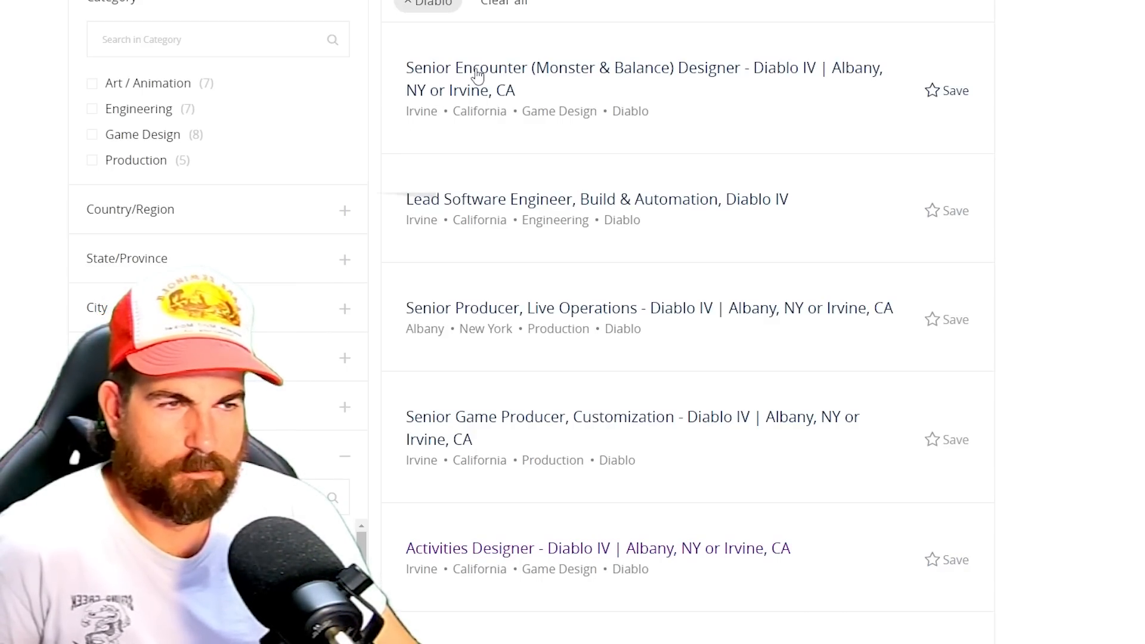
{"action": "scroll", "scroll_direction": "down", "scroll_amount": 3}
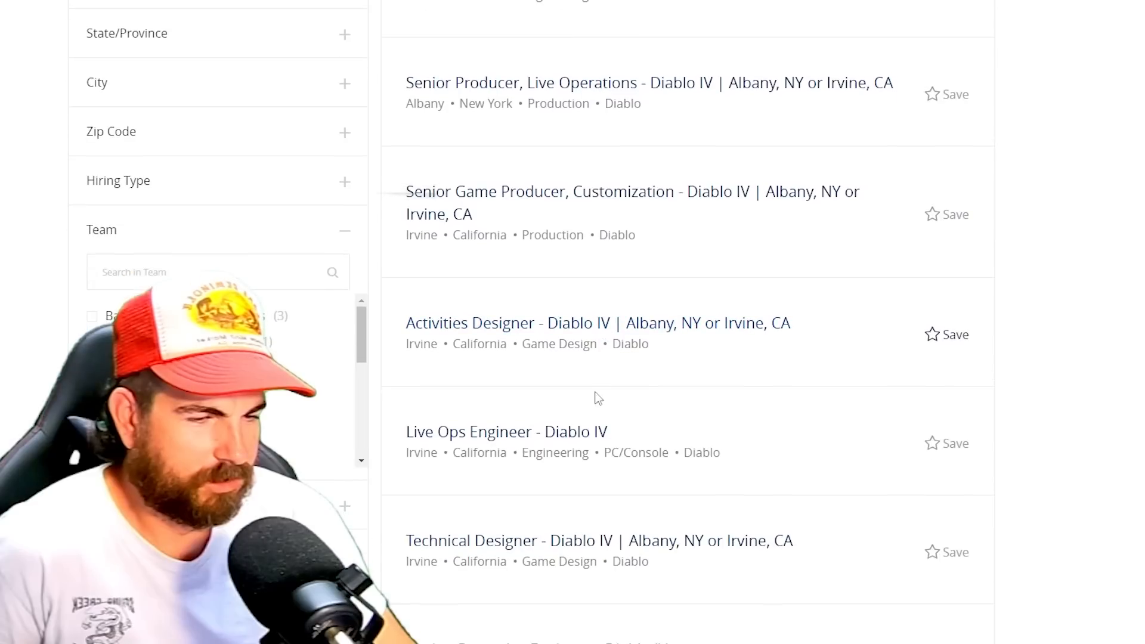
{"action": "scroll", "scroll_direction": "down", "scroll_amount": 3}
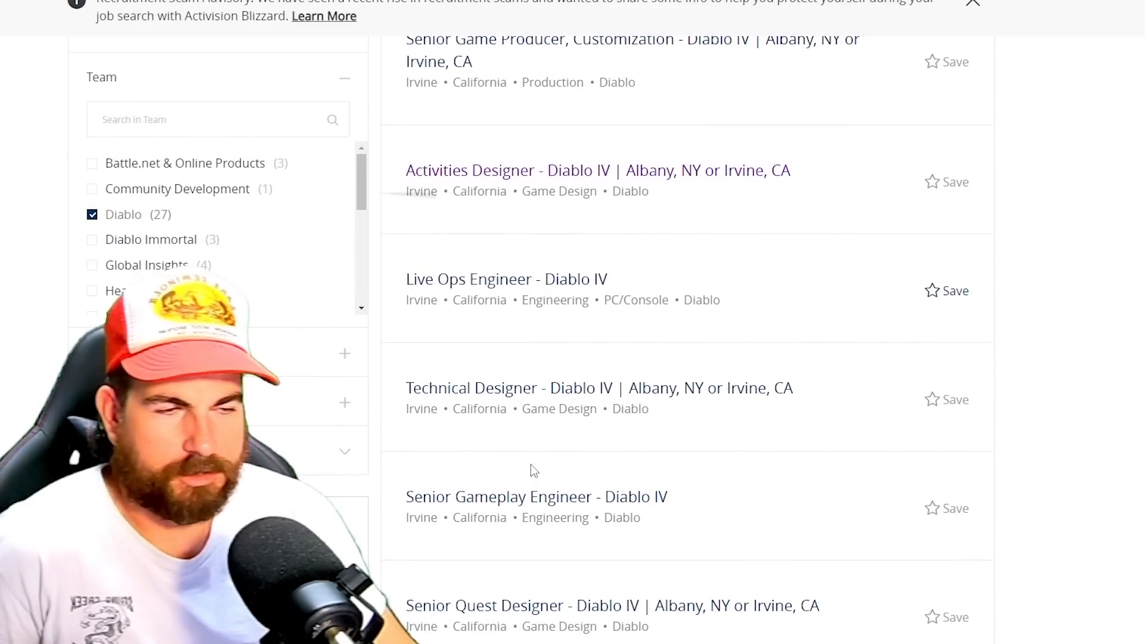
{"action": "scroll", "scroll_direction": "down", "scroll_amount": 3}
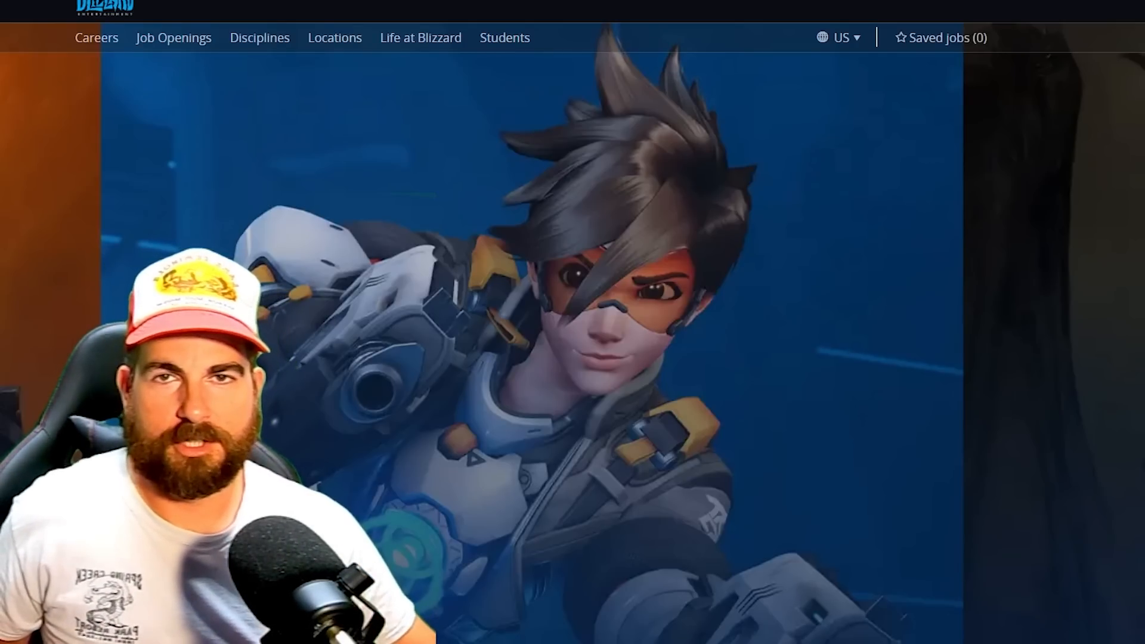
{"action": "scroll", "scroll_direction": "down", "scroll_amount": 3}
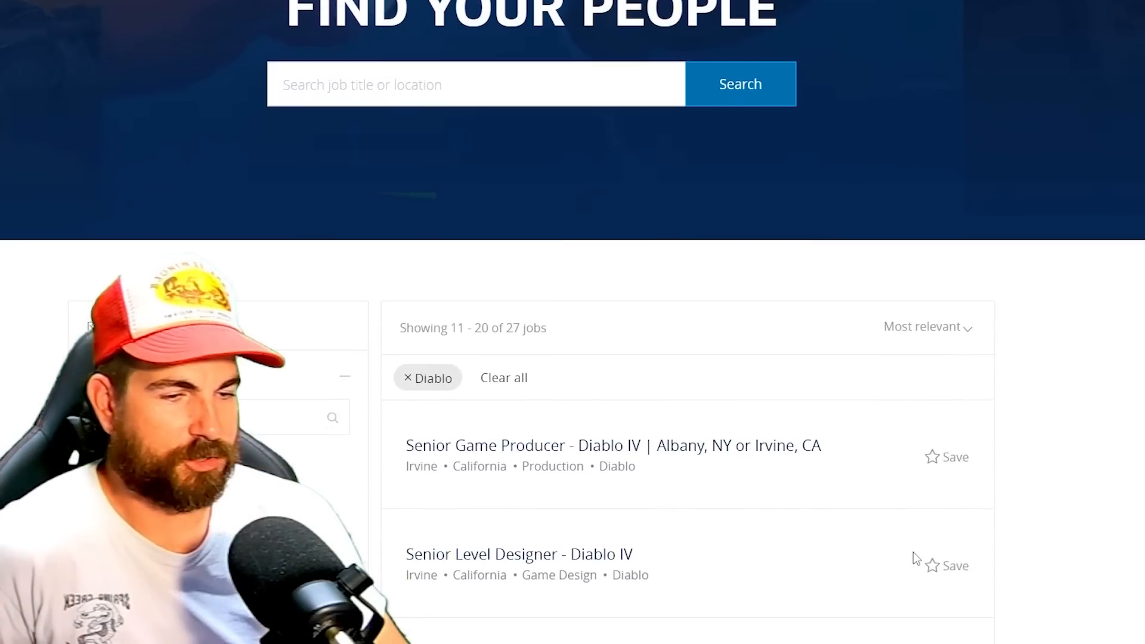
{"action": "scroll", "scroll_direction": "down", "scroll_amount": 3}
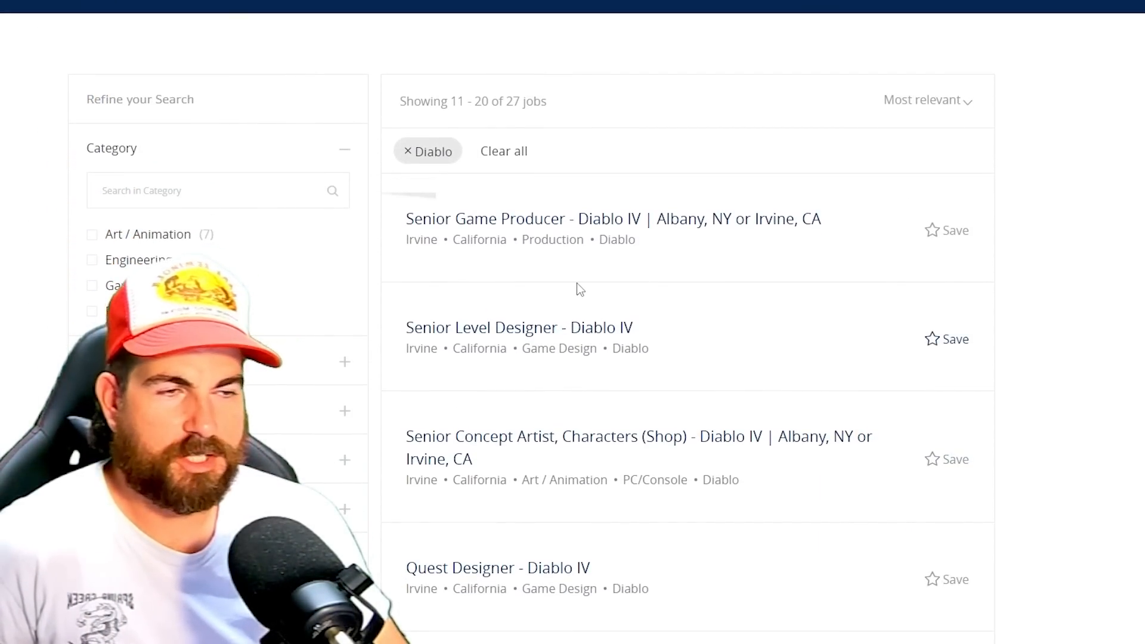
{"action": "scroll", "scroll_direction": "down", "scroll_amount": 3}
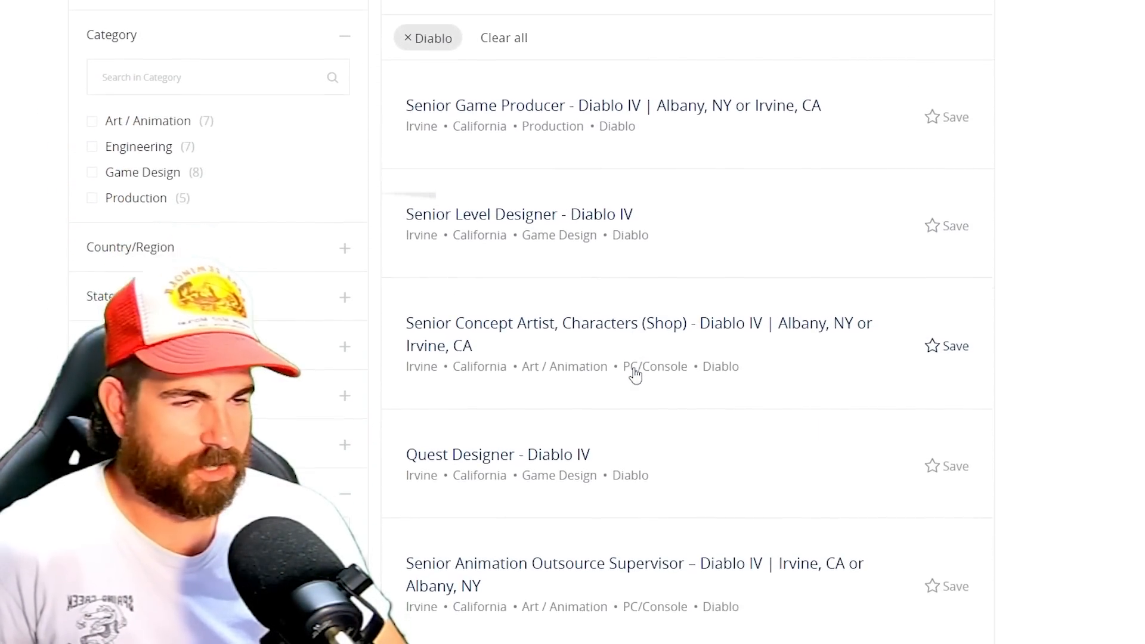
{"action": "scroll", "scroll_direction": "down", "scroll_amount": 3}
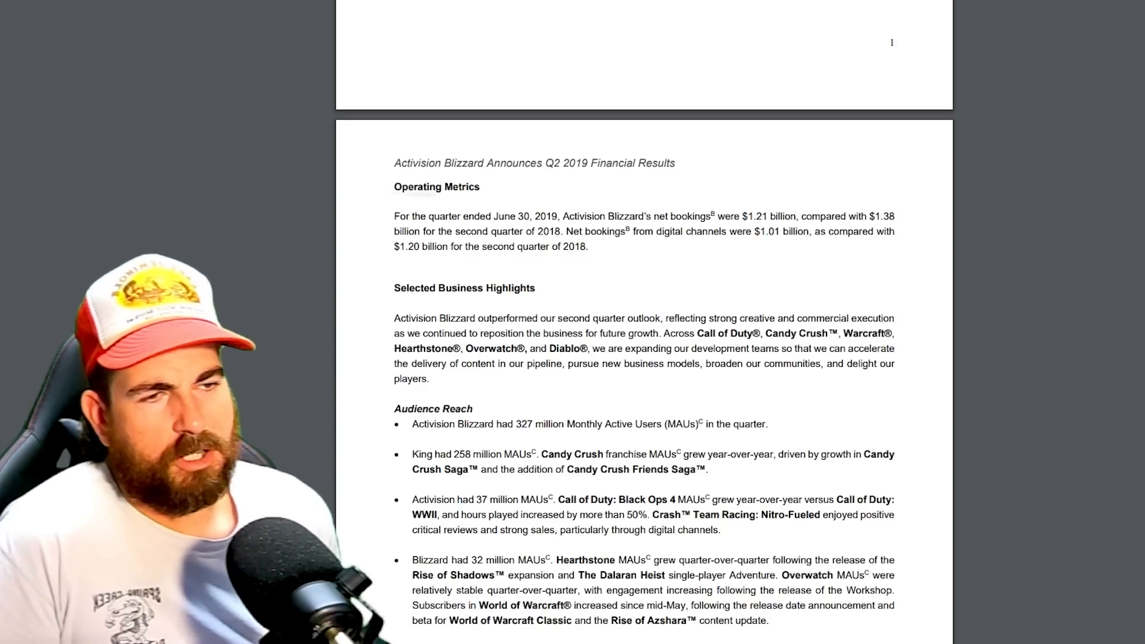
{"action": "scroll", "scroll_direction": "down", "scroll_amount": 3}
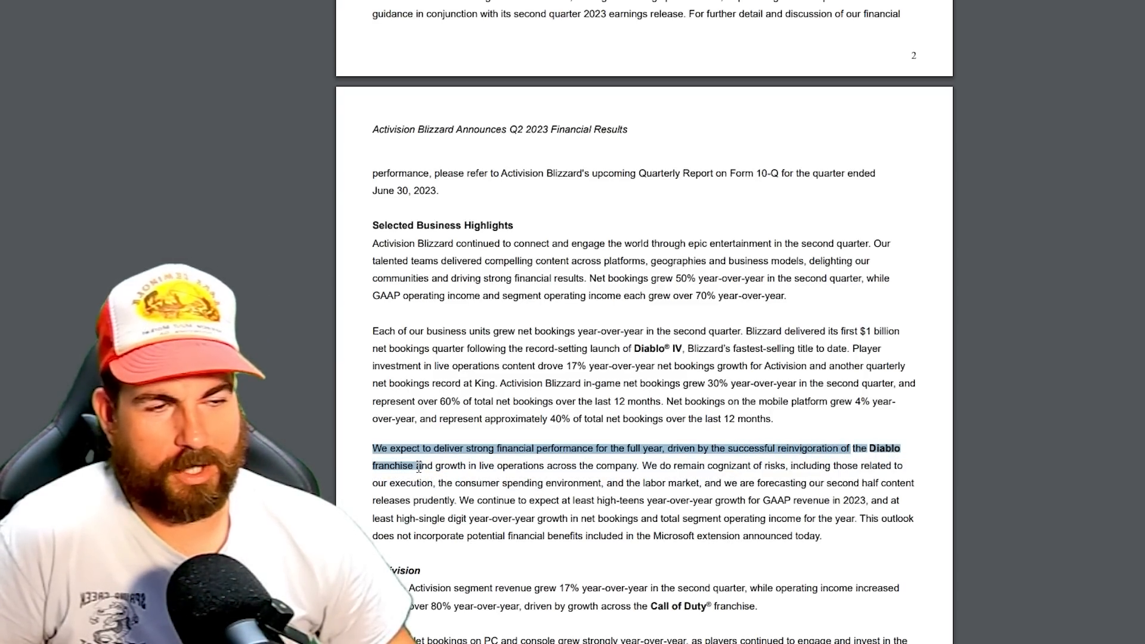
{"action": "scroll", "scroll_direction": "up", "scroll_amount": 3}
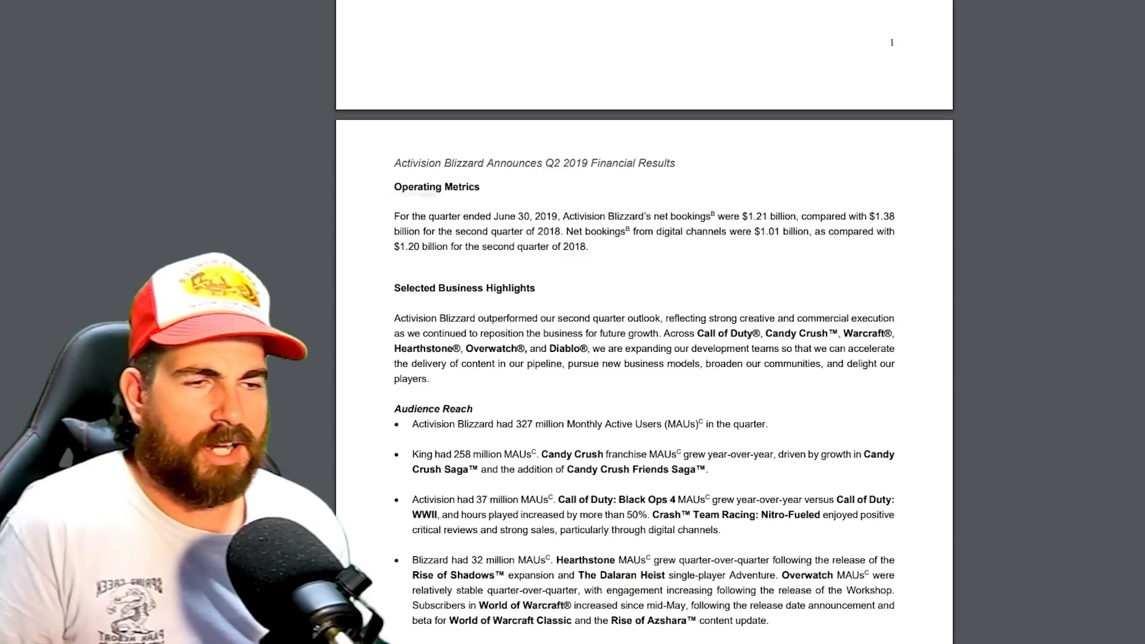
{"action": "mouse_move", "coordinate": [283, 355]}
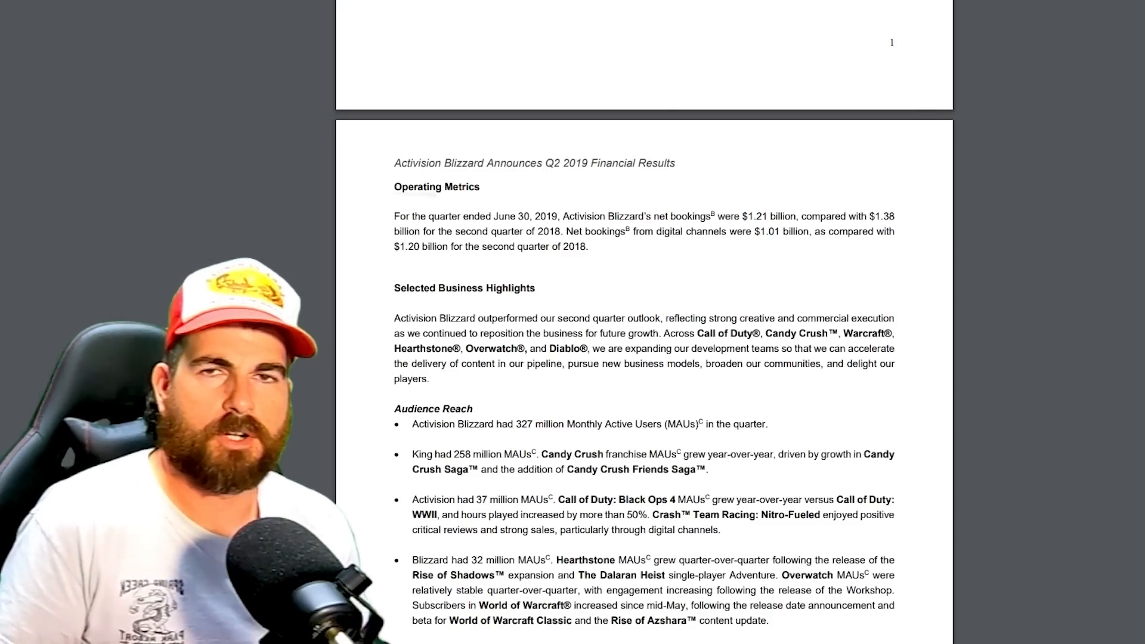
{"action": "mouse_move", "coordinate": [285, 354]}
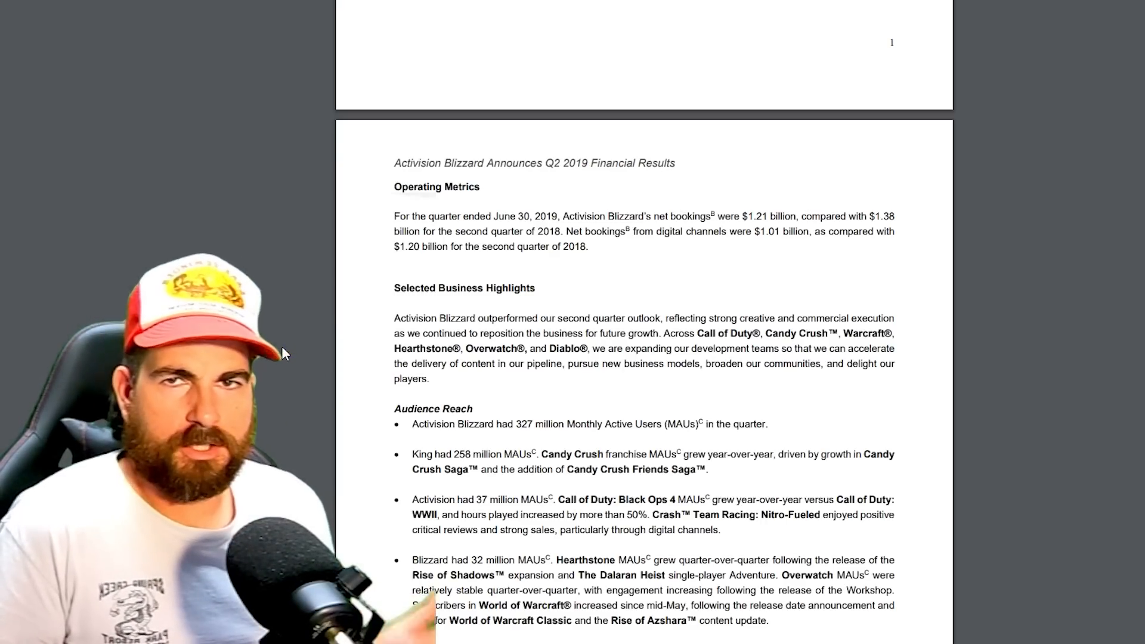